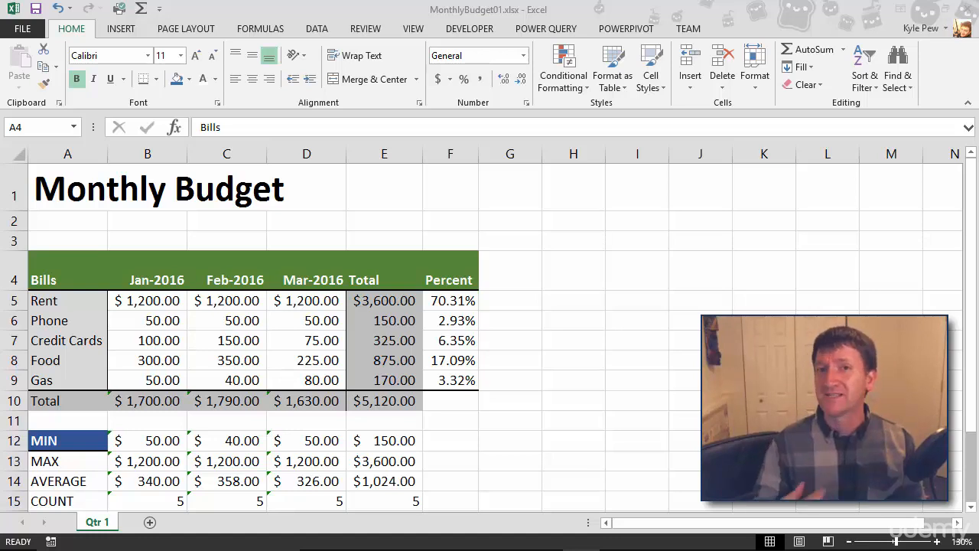
{"action": "mouse_move", "coordinate": [31, 219]}
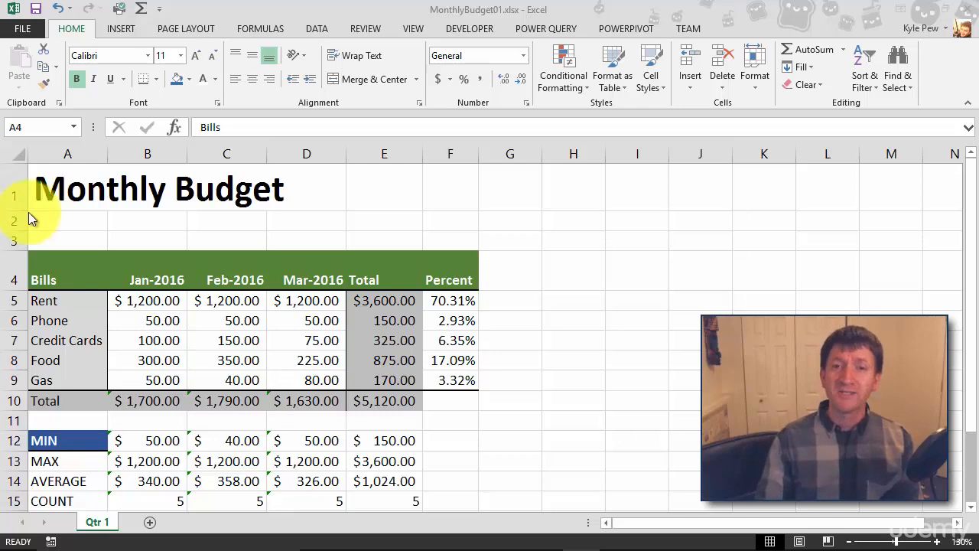
{"action": "mouse_move", "coordinate": [85, 211]}
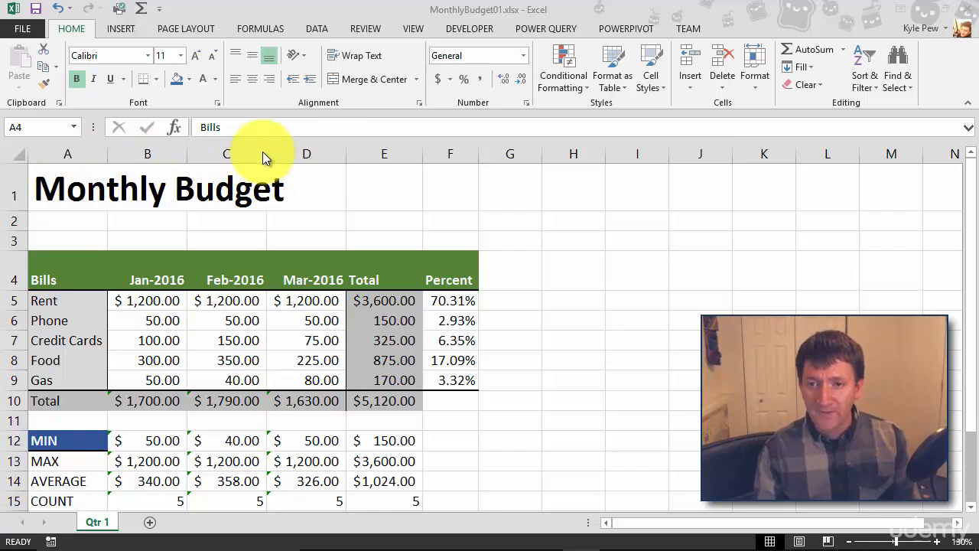
{"action": "mouse_move", "coordinate": [316, 171]}
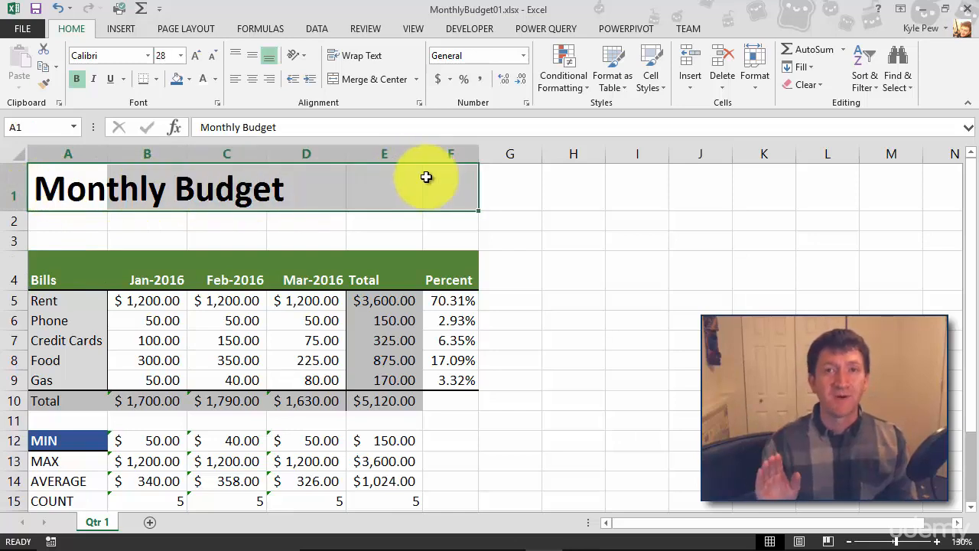
{"action": "mouse_move", "coordinate": [169, 211]}
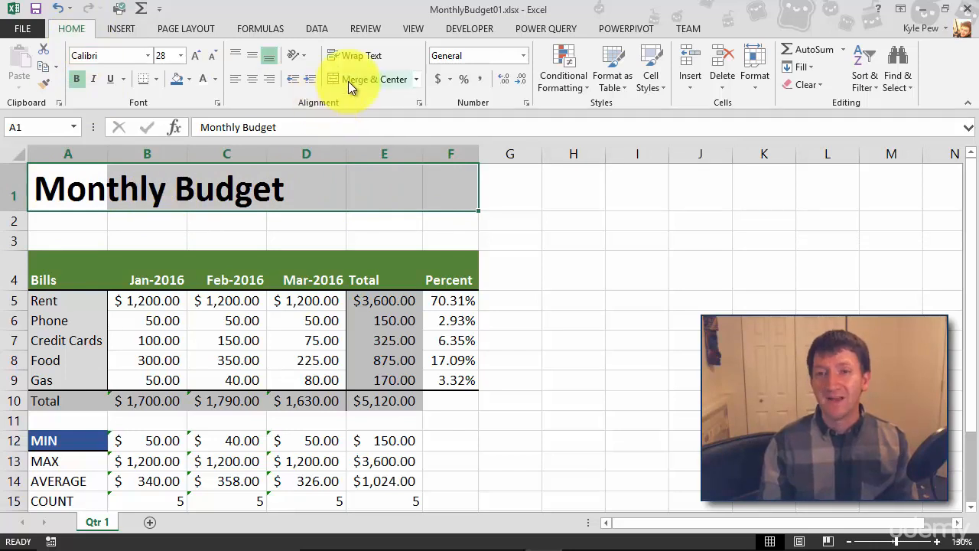
{"action": "mouse_move", "coordinate": [352, 87]}
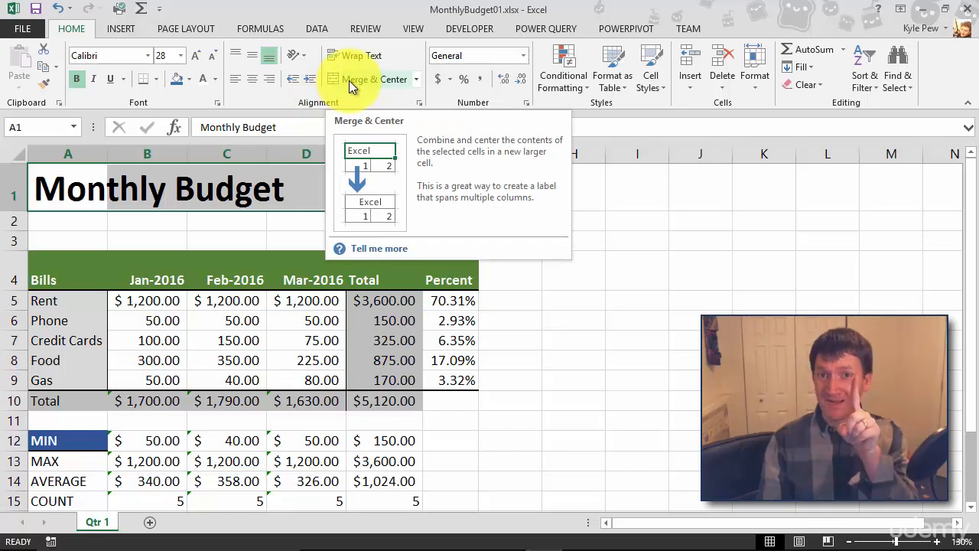
- Merge and center the 'Monthly Budget' title across A1:F1
{"action": "left_click", "coordinate": [374, 78]}
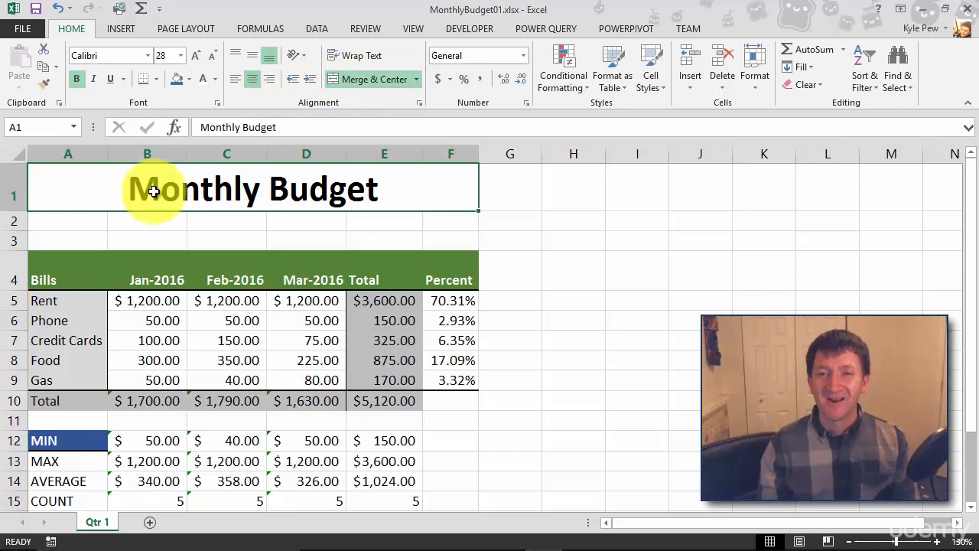
{"action": "left_click", "coordinate": [128, 223]}
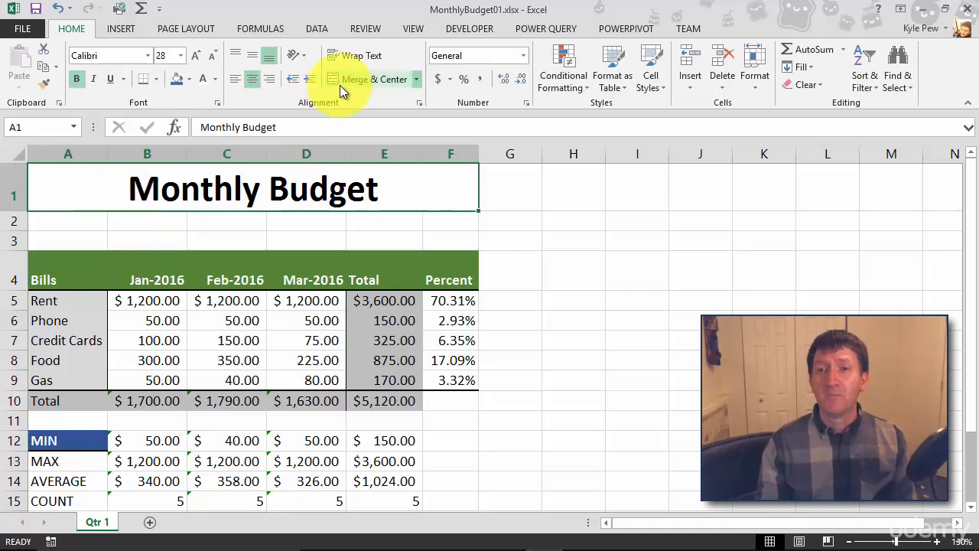
{"action": "mouse_move", "coordinate": [343, 90]}
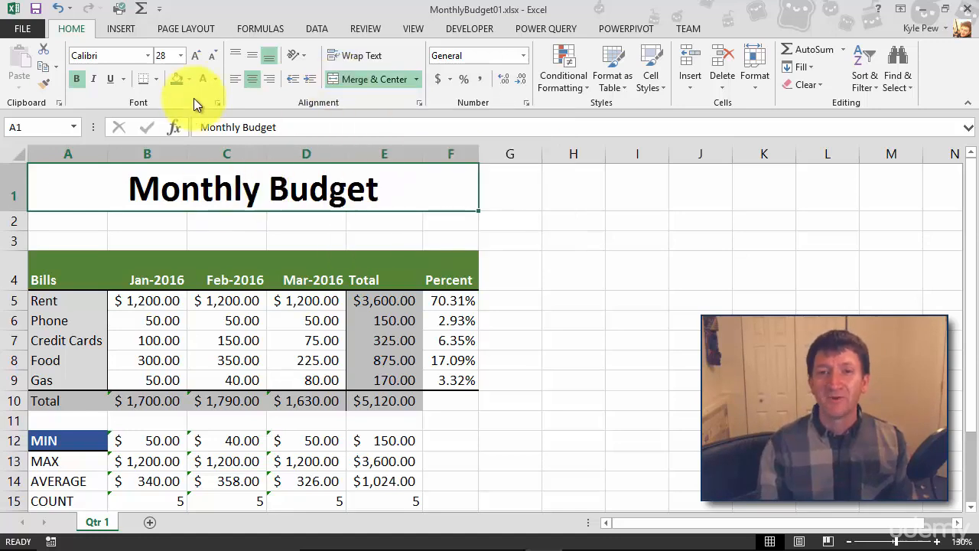
- Fill the merged title cell dark blue with white lettering, then deselect it
{"action": "left_click", "coordinate": [183, 80]}
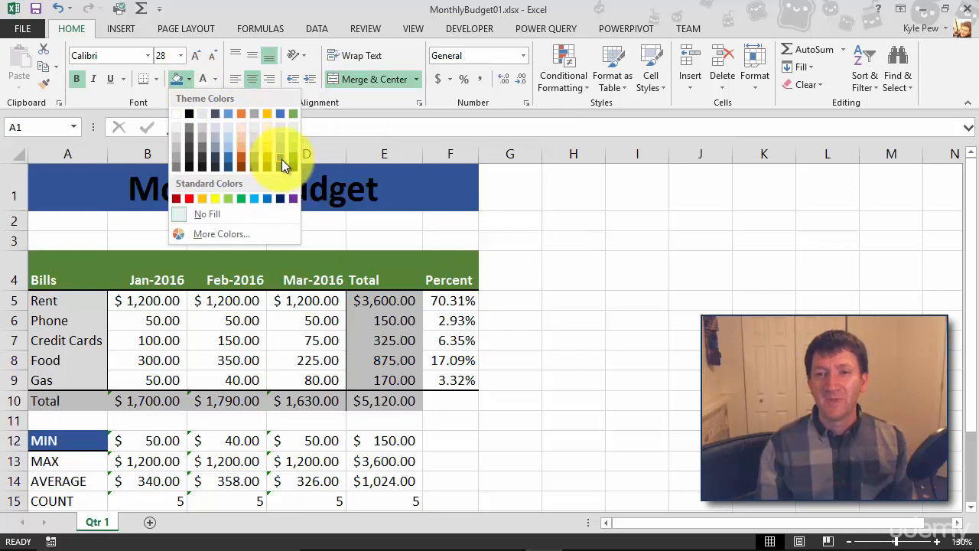
{"action": "left_click", "coordinate": [283, 165]}
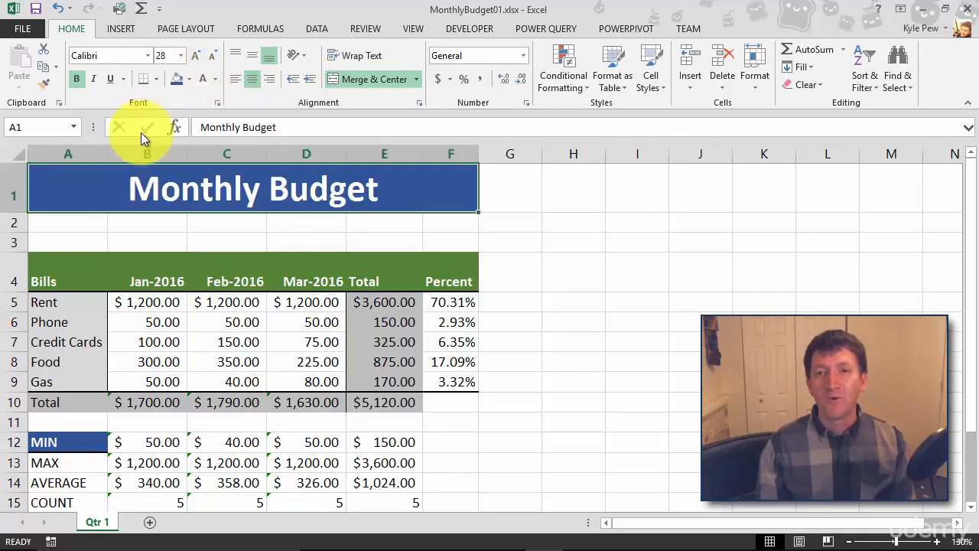
{"action": "left_click", "coordinate": [547, 243]}
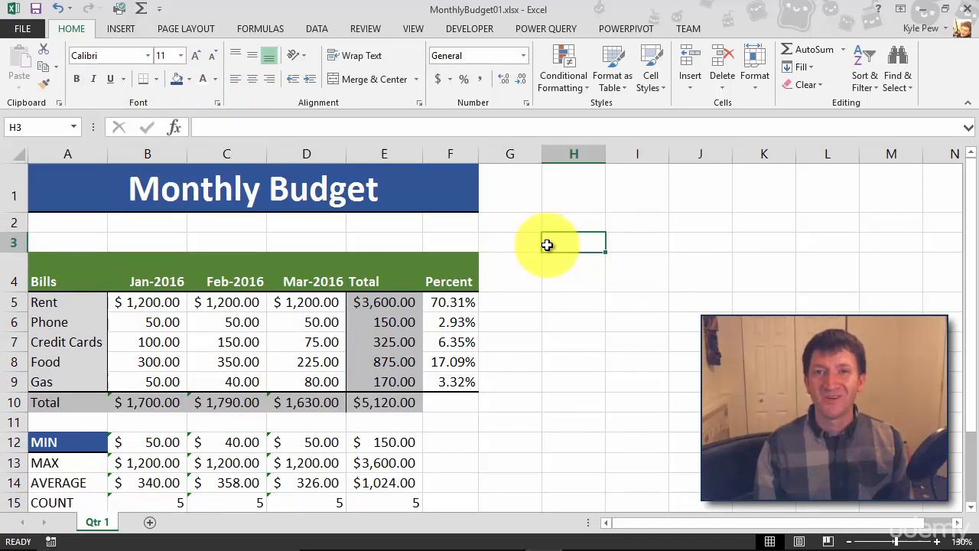
{"action": "mouse_move", "coordinate": [67, 246]}
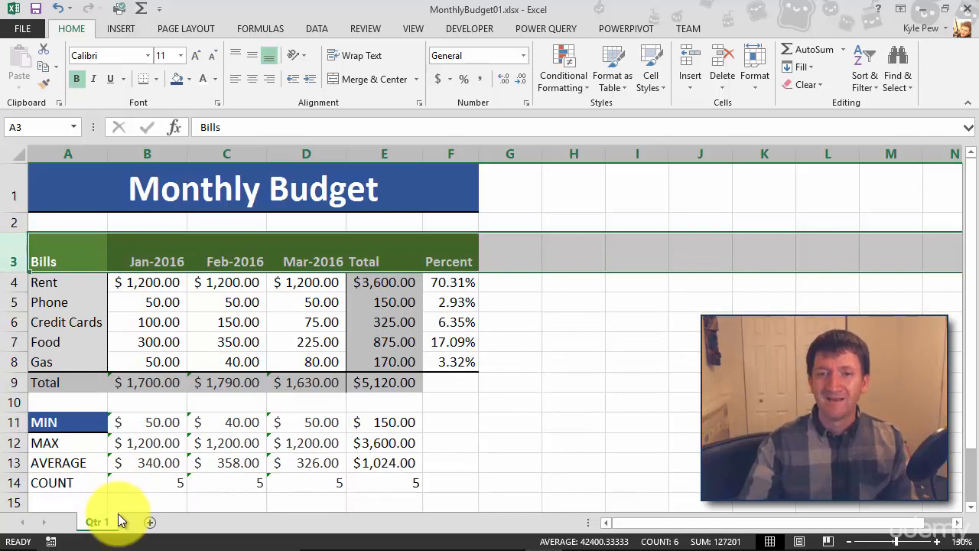
- Delete one blank row under the title so the Bills header sits in row 3
{"action": "left_click", "coordinate": [277, 361]}
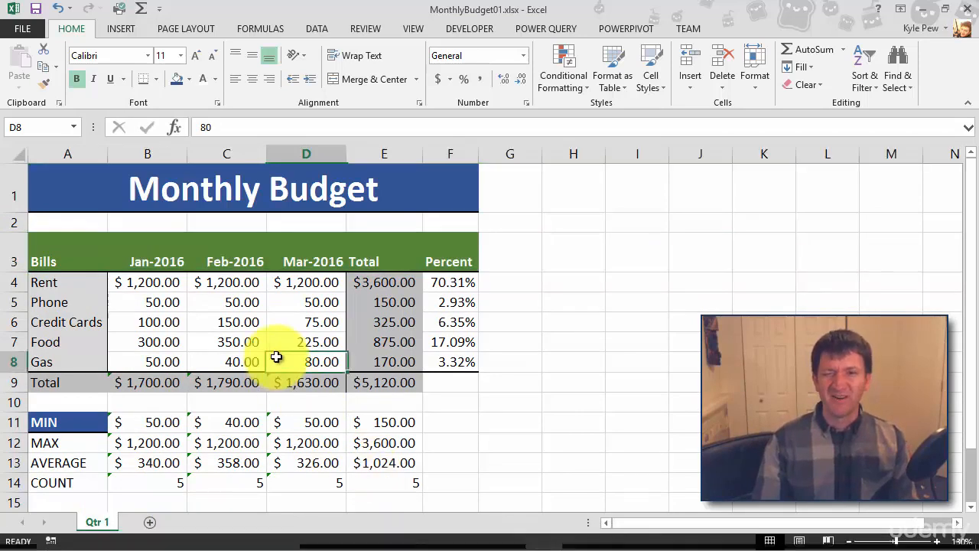